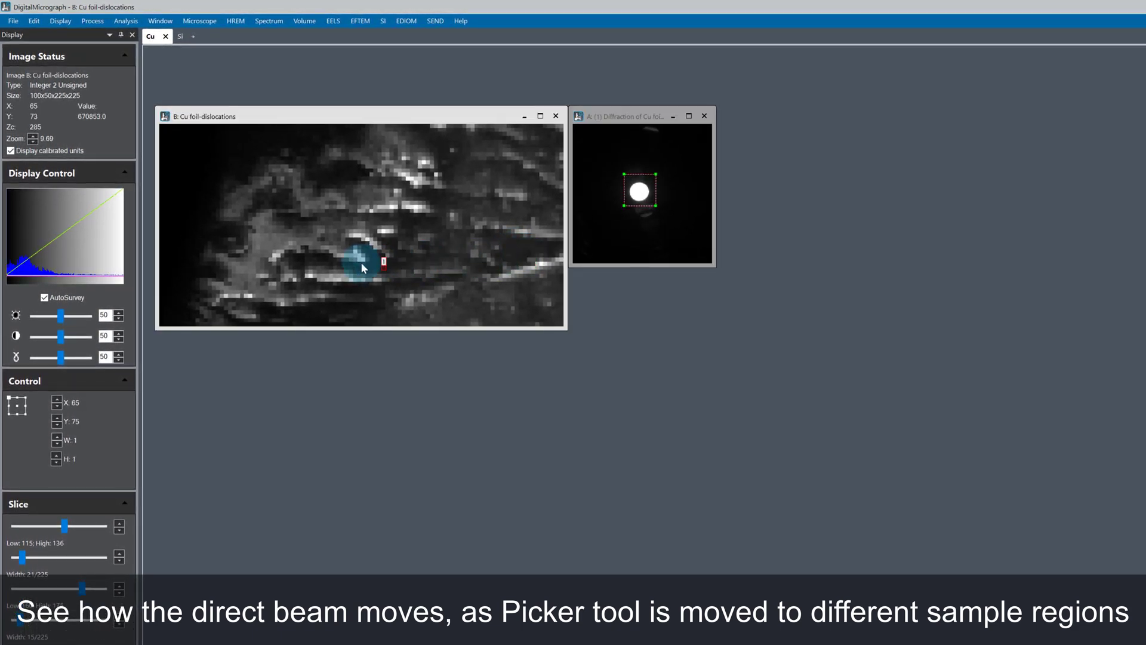
- Move the picker ROI across two sample regions and watch the direct beam shift
drag(359, 263, 468, 212)
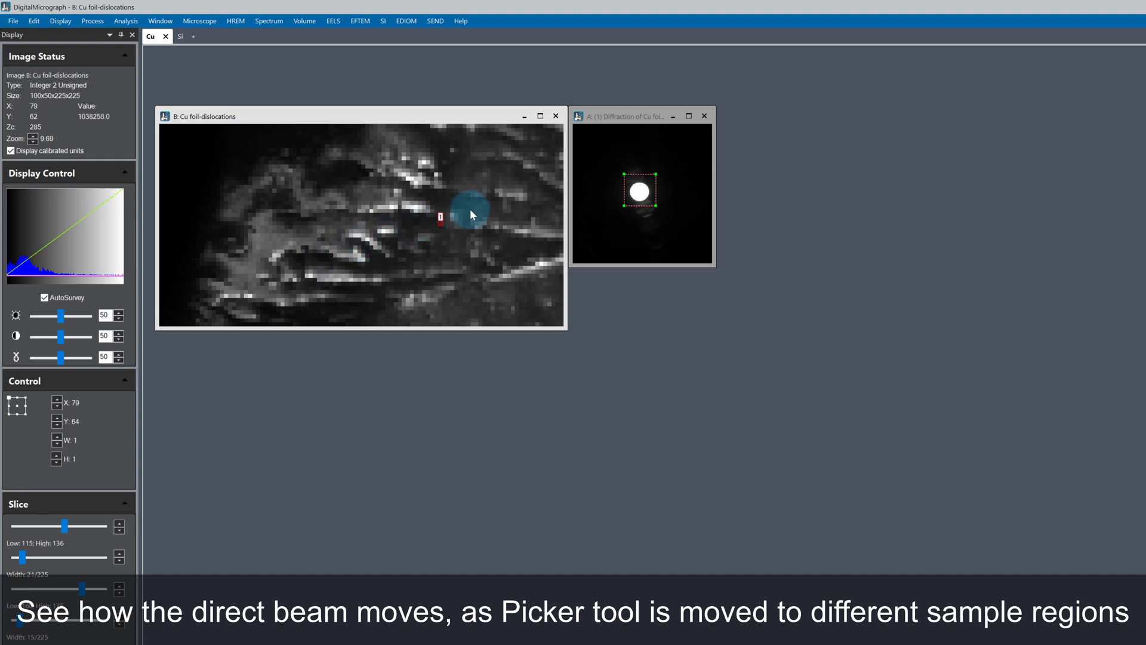
drag(472, 213, 534, 262)
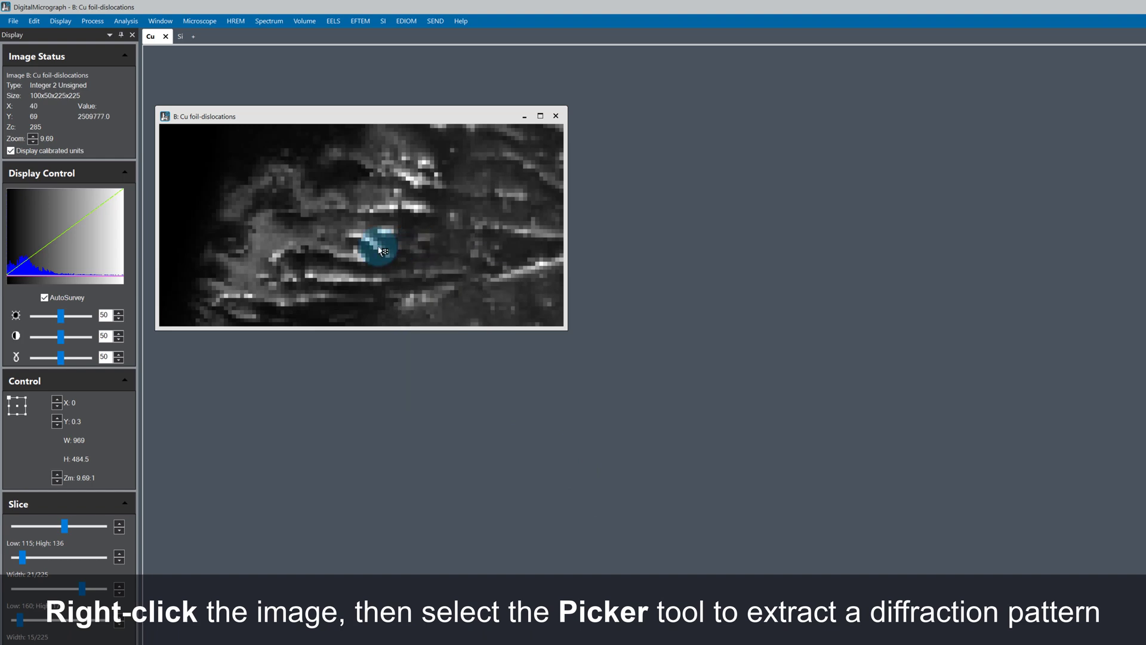
- Extract a diffraction pattern from a sample point and box its central 000 disk with a rectangular ROI
click(380, 251)
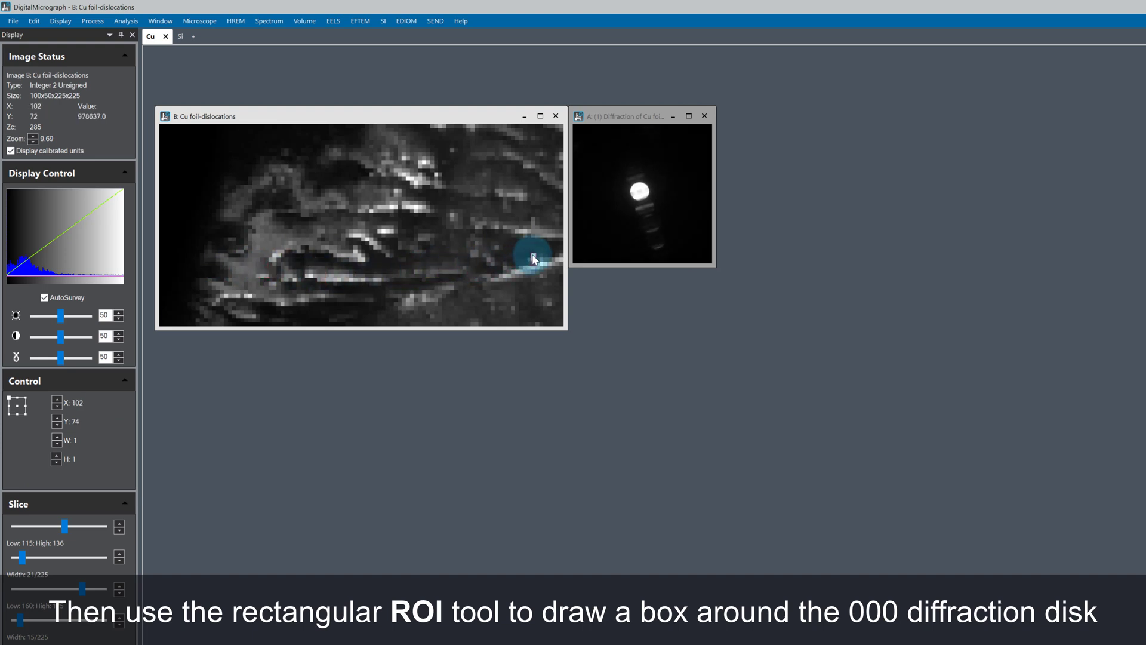
right_click(643, 190)
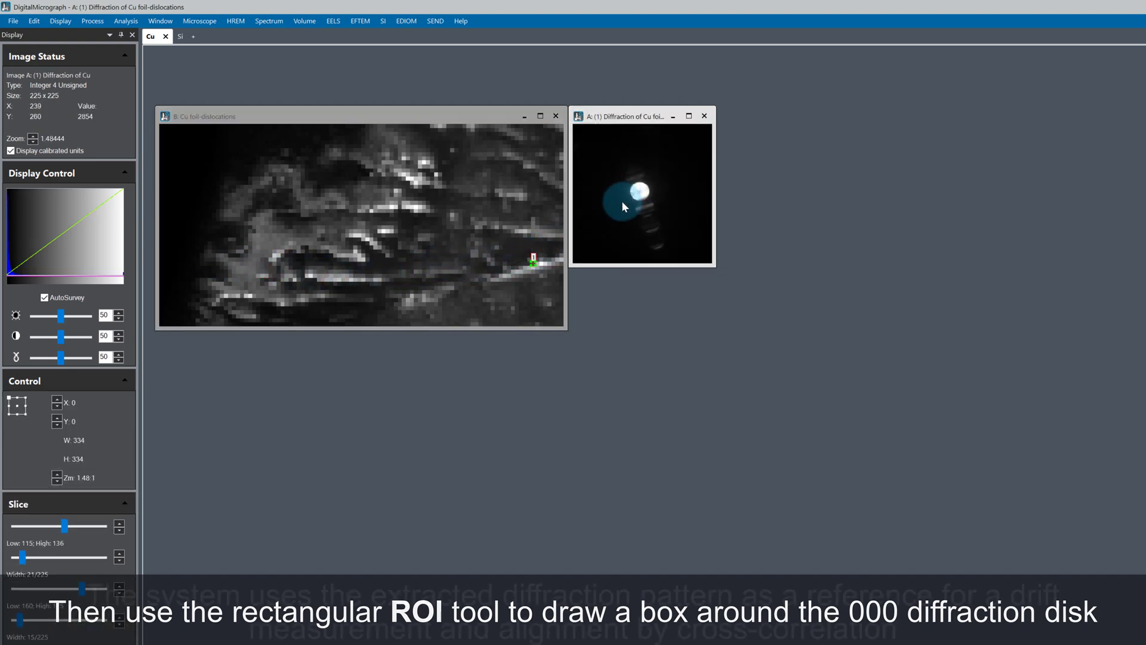
drag(621, 171, 661, 191)
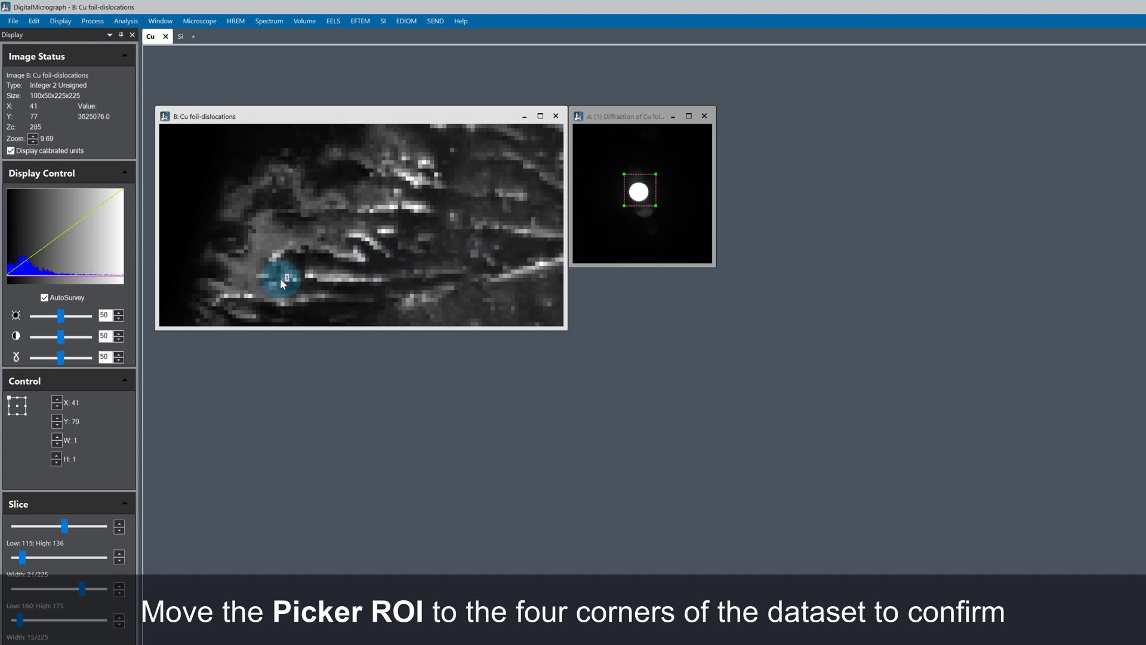
- Drag the picker ROI between opposite dataset corners to confirm the disk stays in its box
drag(281, 281, 529, 187)
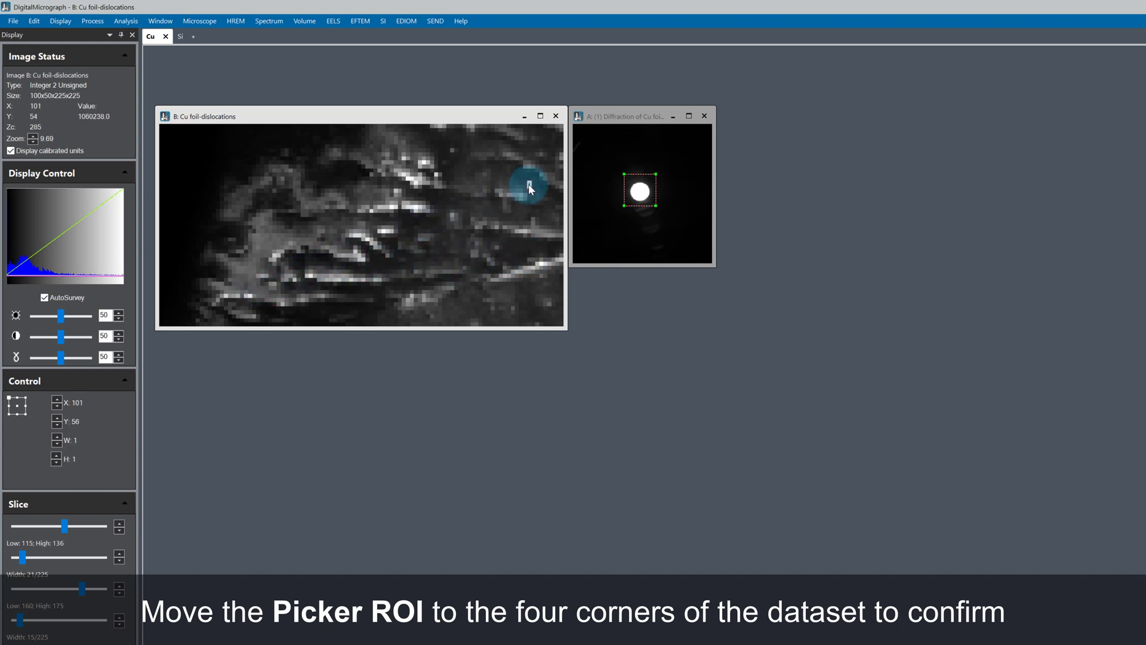
drag(530, 186, 272, 284)
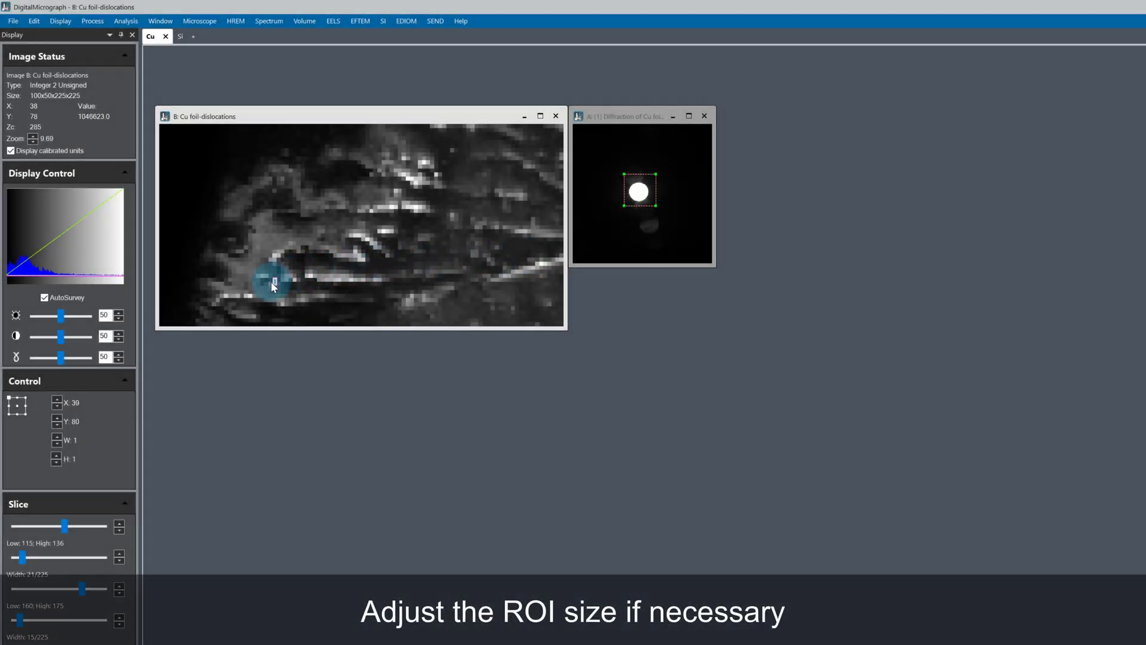
drag(273, 283, 530, 187)
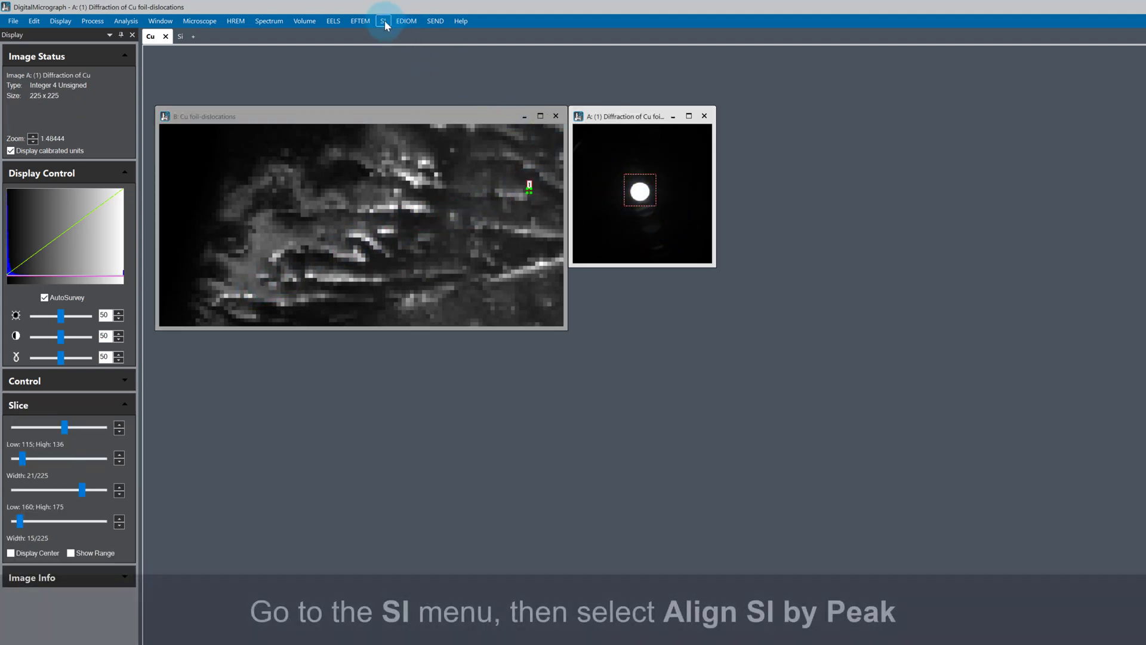
- Run Align SI by Peak from the SI menu to produce X/Y shift and cross-correlation maps
click(384, 21)
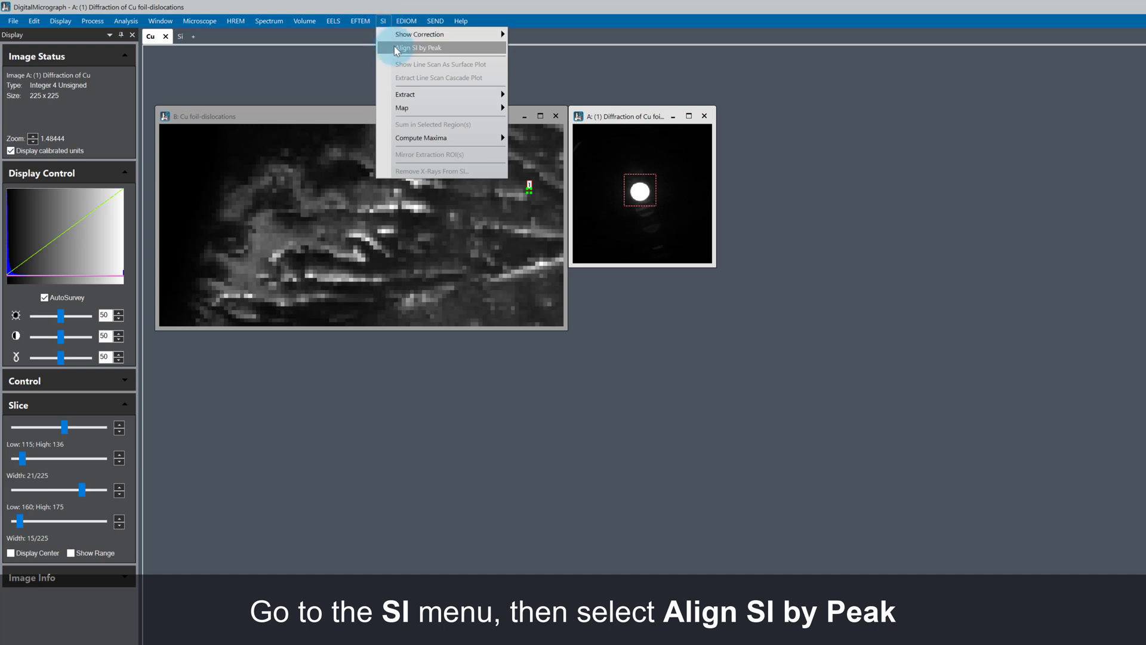
click(418, 48)
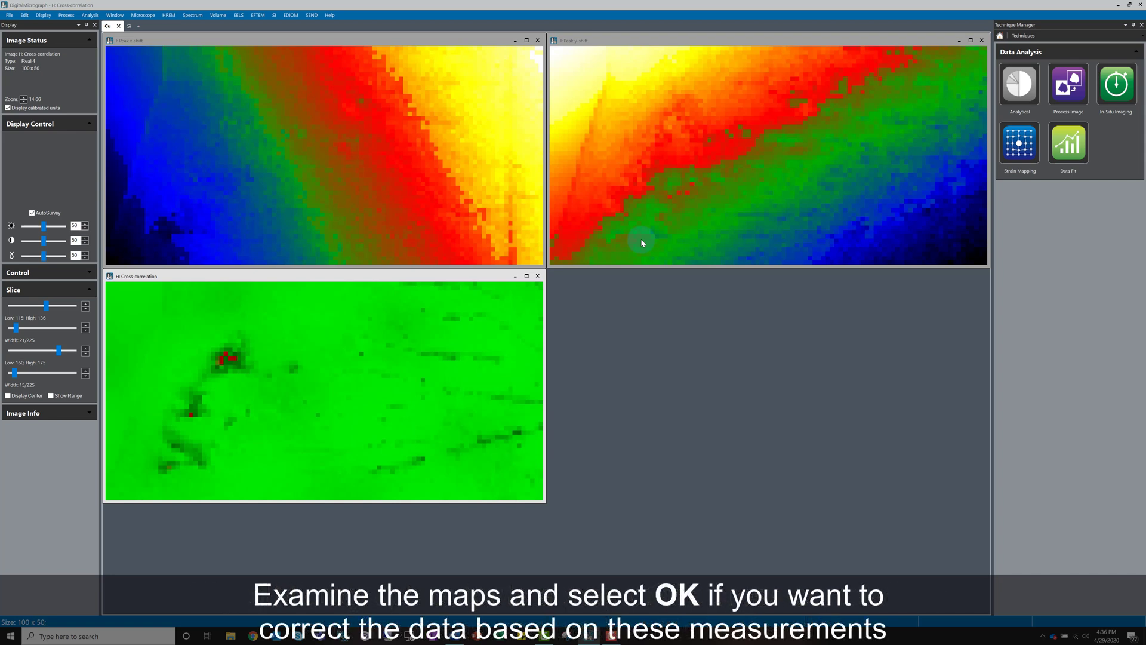
- Accept the 'Correct data based on these measurements?' prompt to create the aligned dataset copy
click(643, 242)
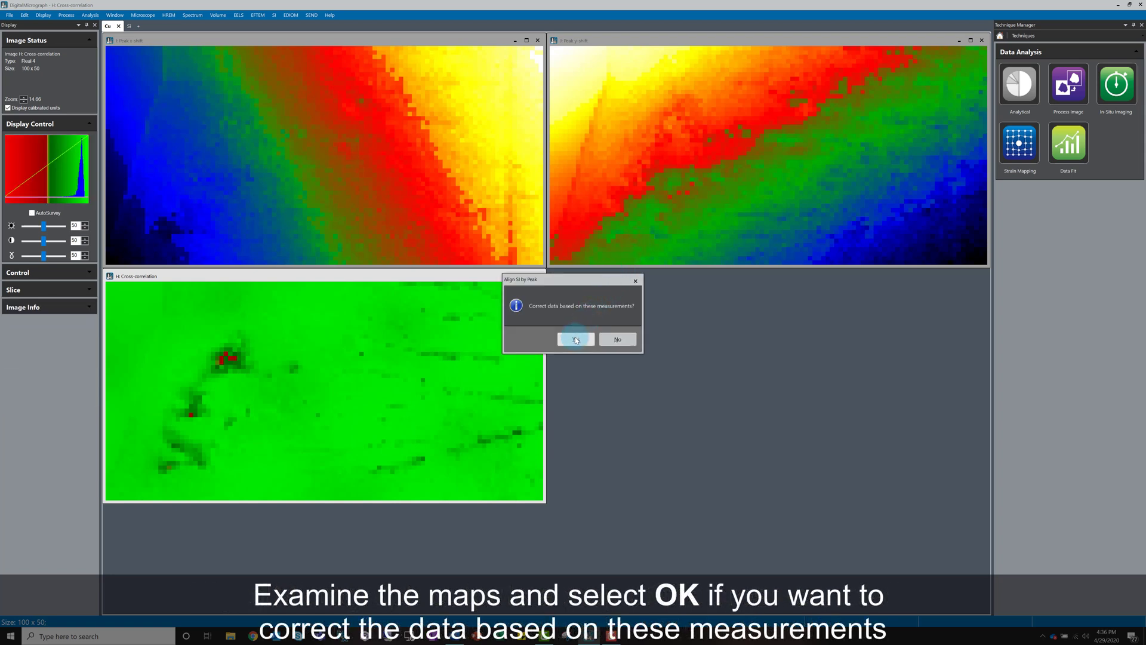
click(575, 338)
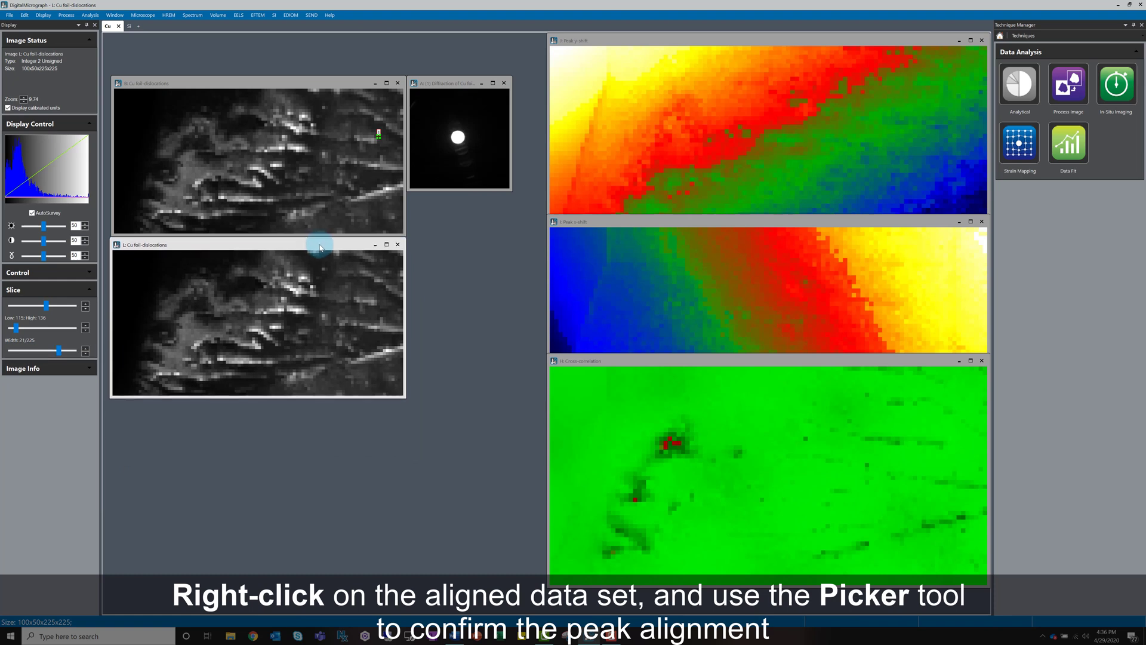
- Use the Picker tool on the aligned dataset to extract a diffraction pattern and check its central disk
right_click(320, 247)
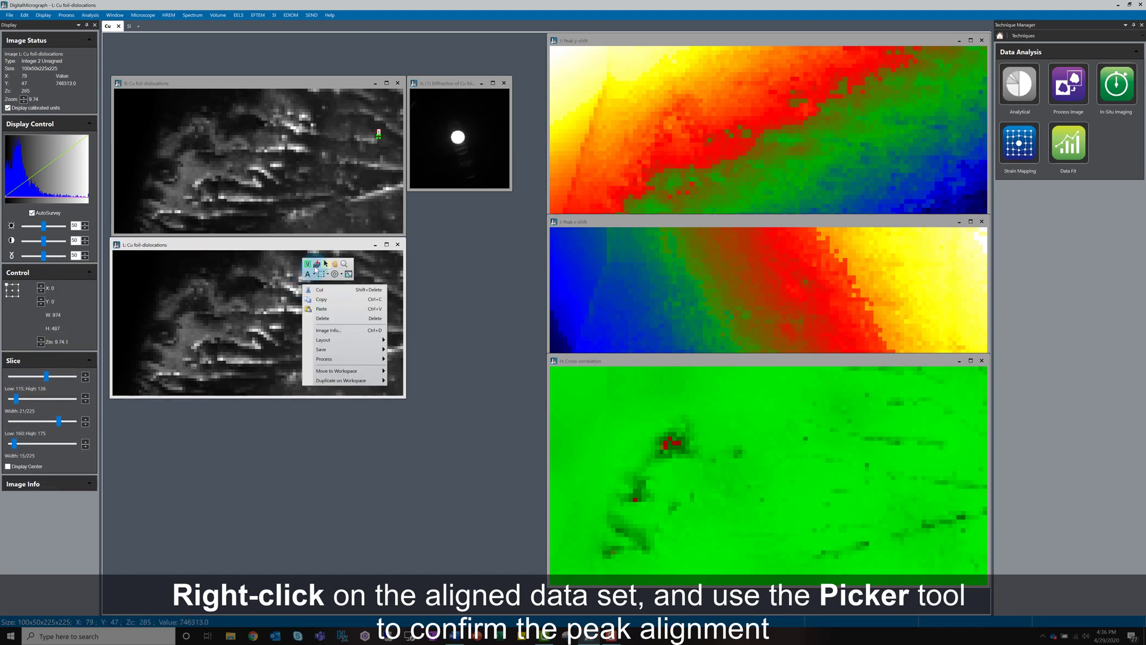
click(186, 320)
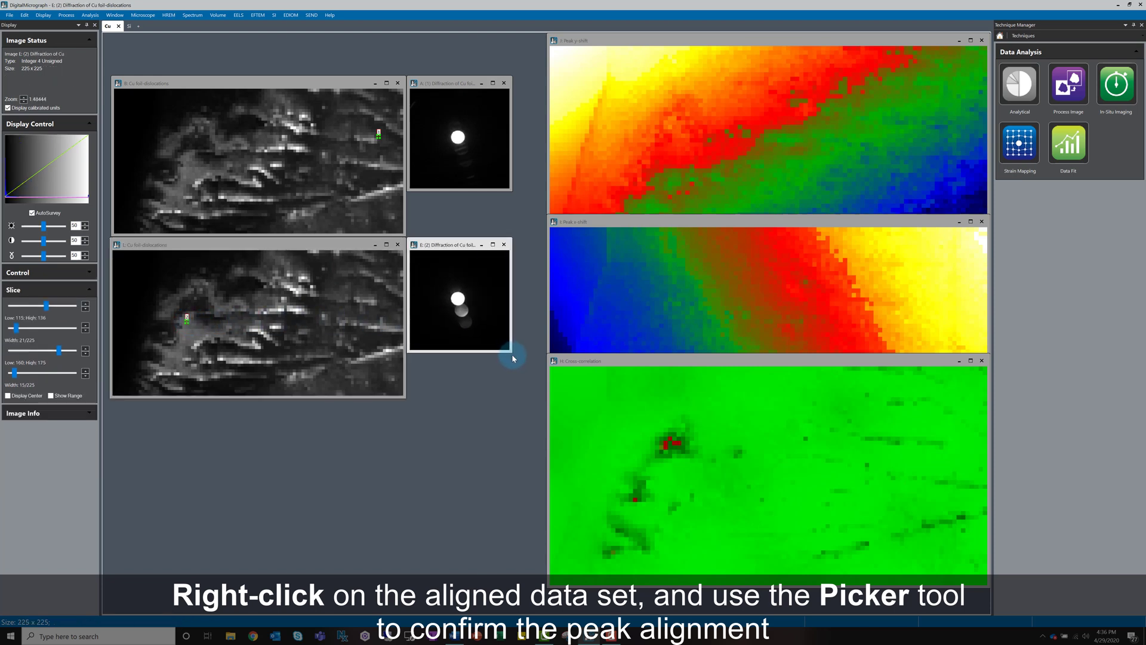
click(233, 323)
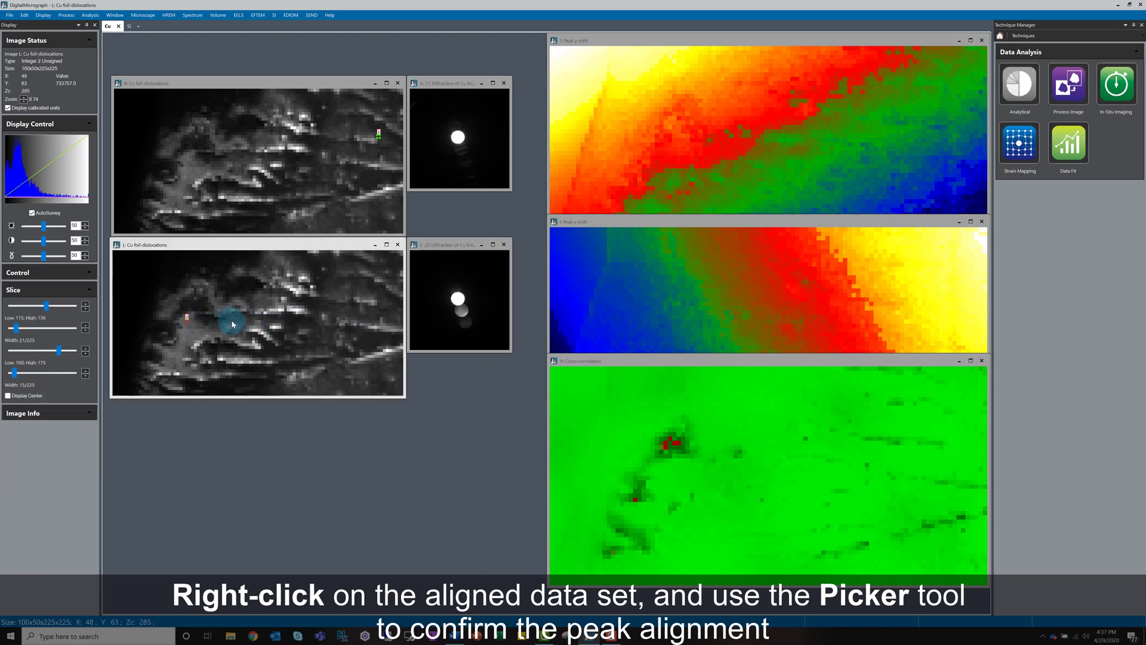